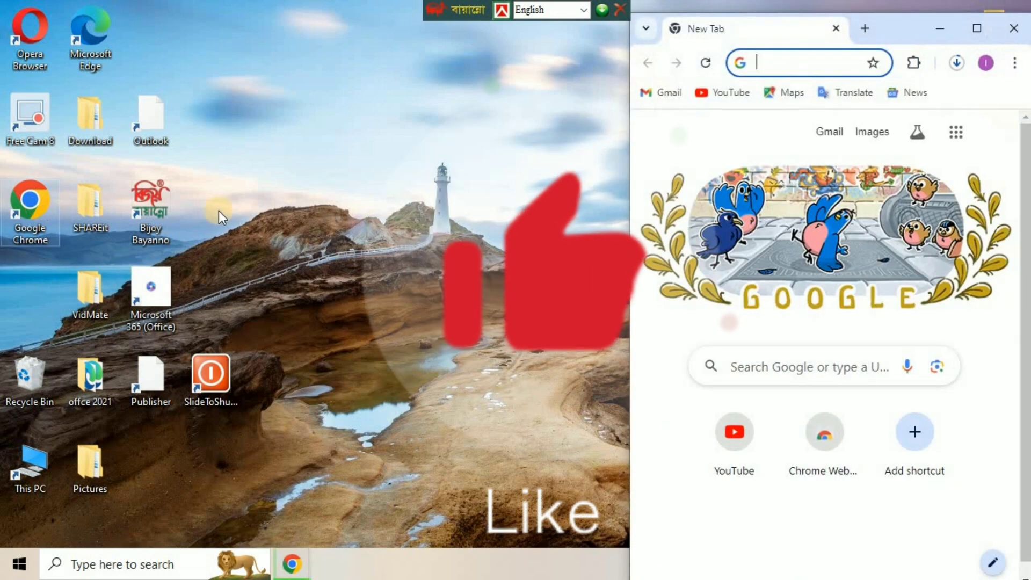
Maximize Chrome and search Google for 'office deployment tool'
click(976, 28)
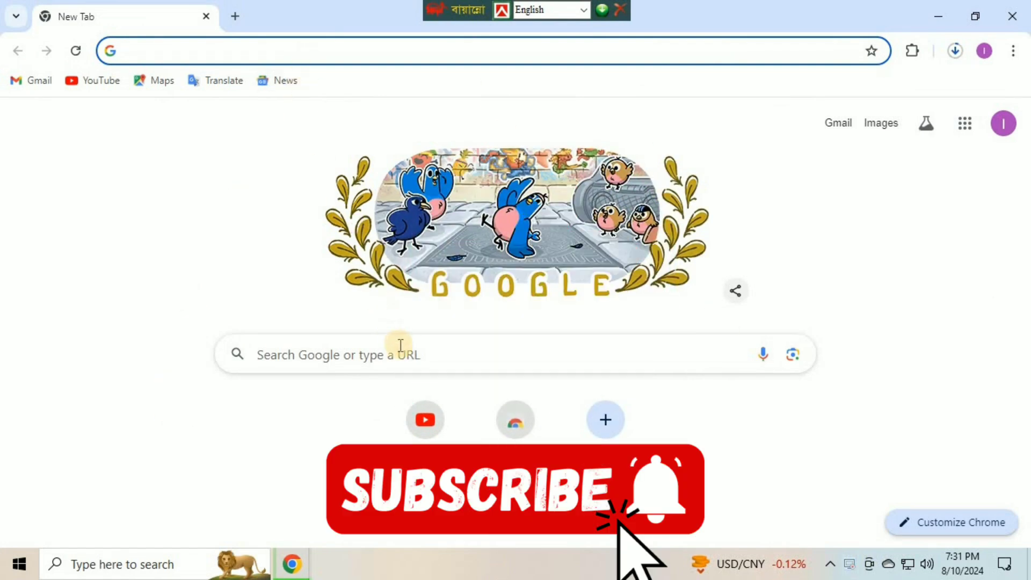
text(office deployment tool)
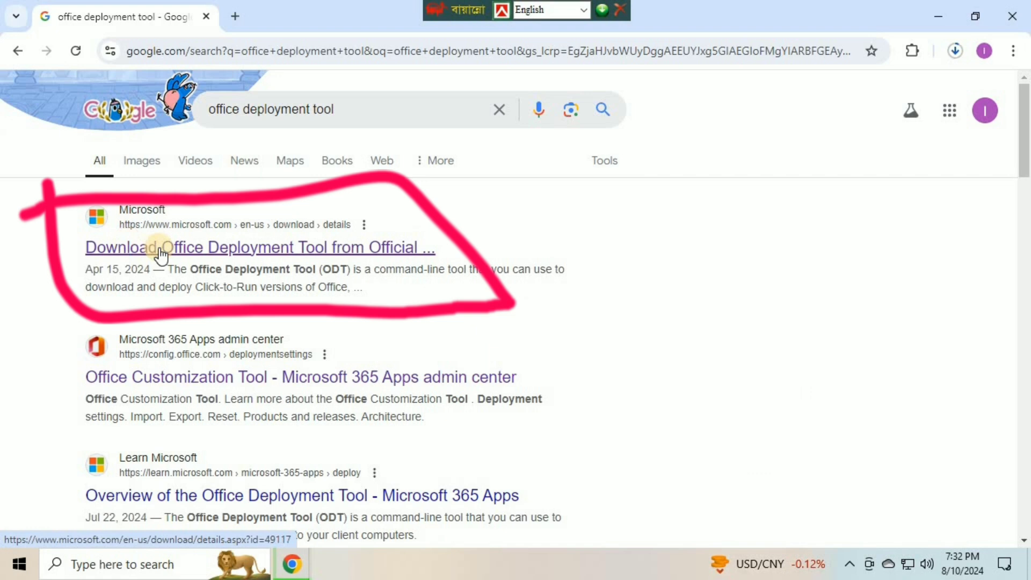
mouse_move(161, 254)
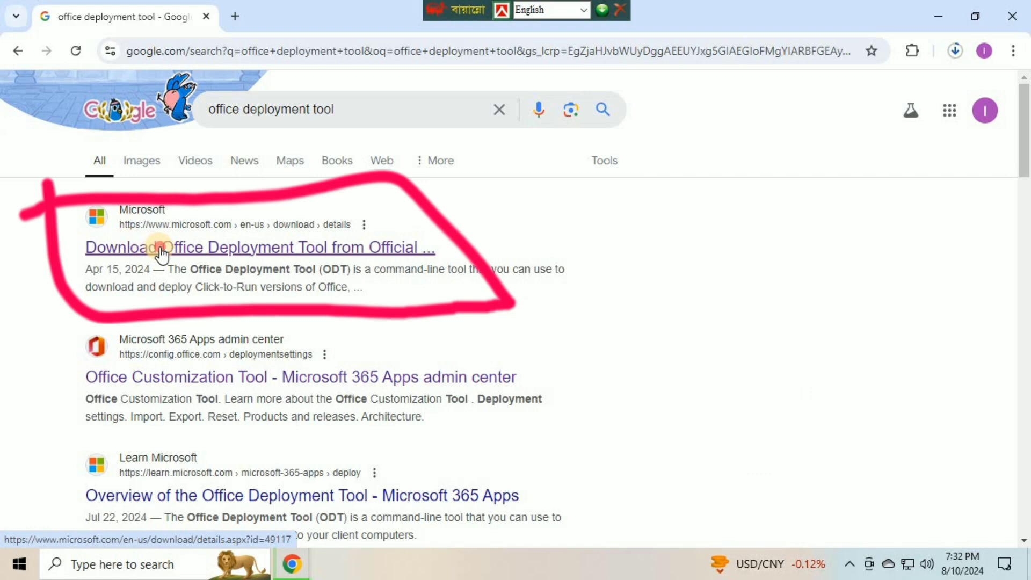
Download the Office Deployment Tool from its Microsoft Download Center page
click(258, 248)
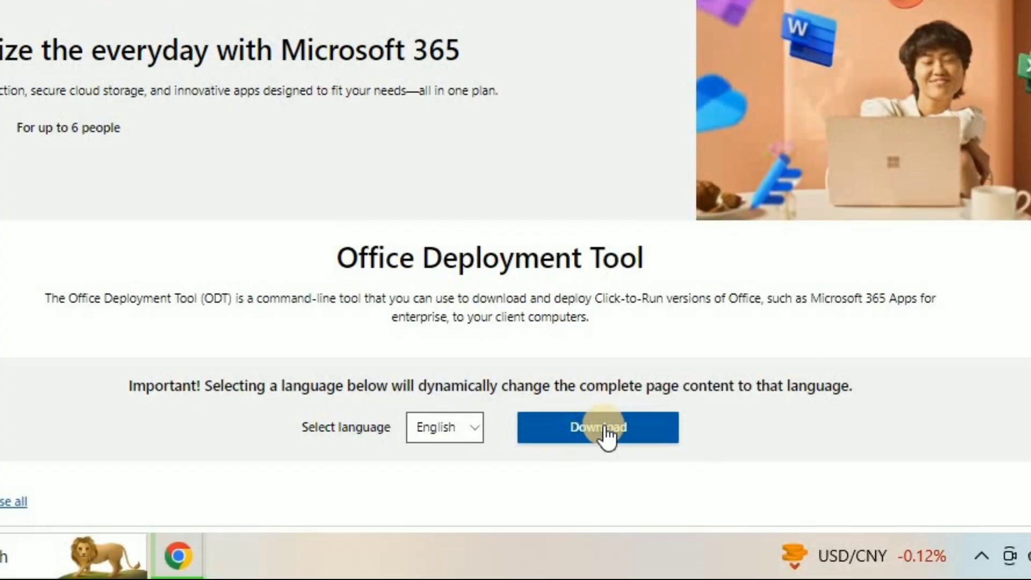
click(597, 427)
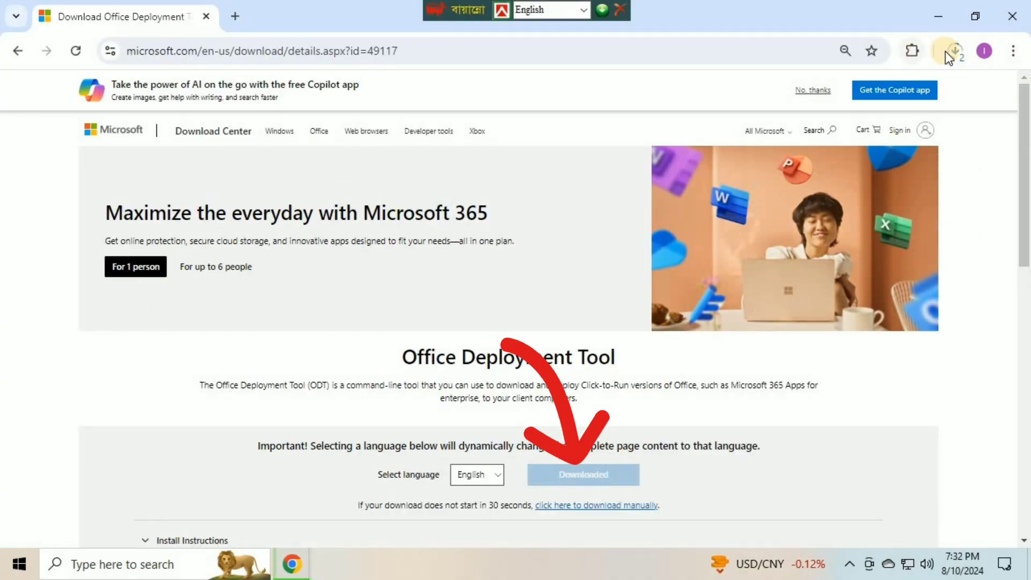
click(955, 50)
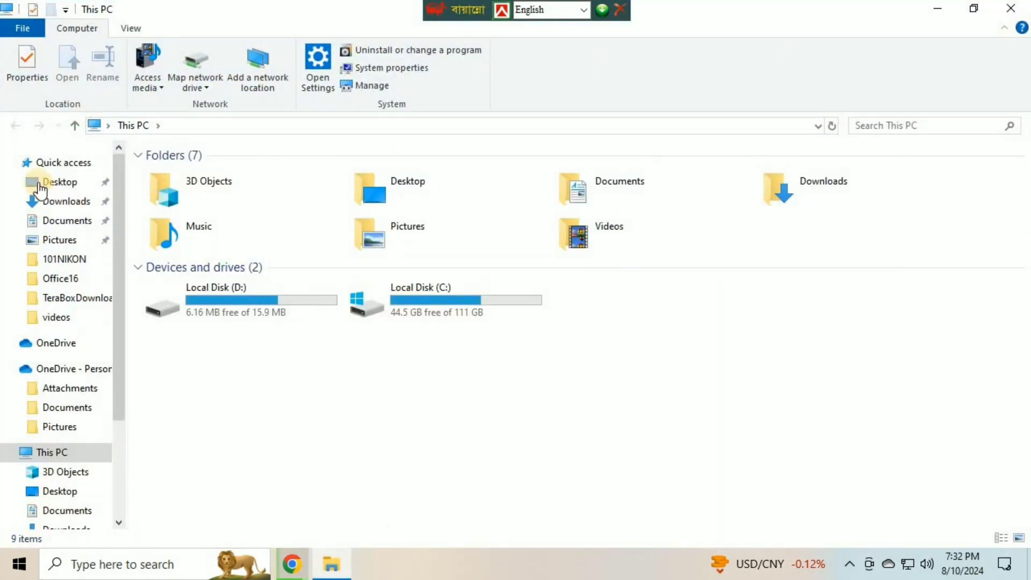
Create an 'office 6' Desktop folder holding the downloaded tool, and open it
click(67, 201)
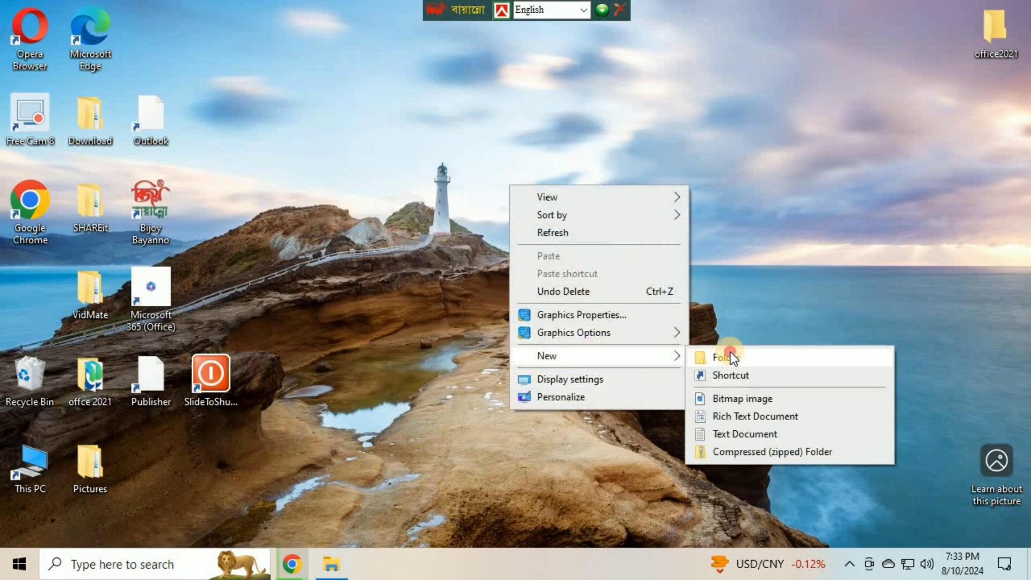
click(723, 356)
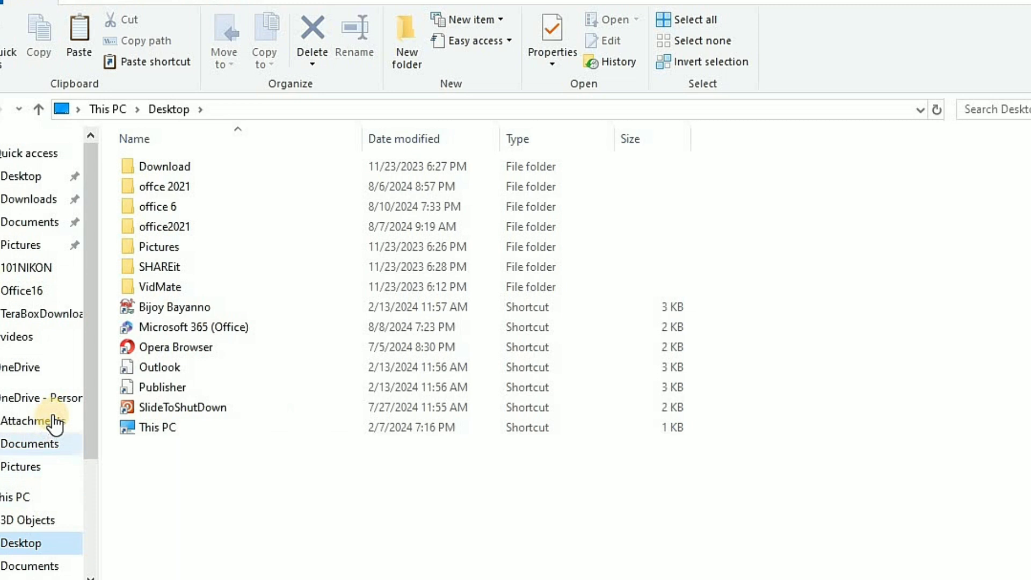
double_click(158, 206)
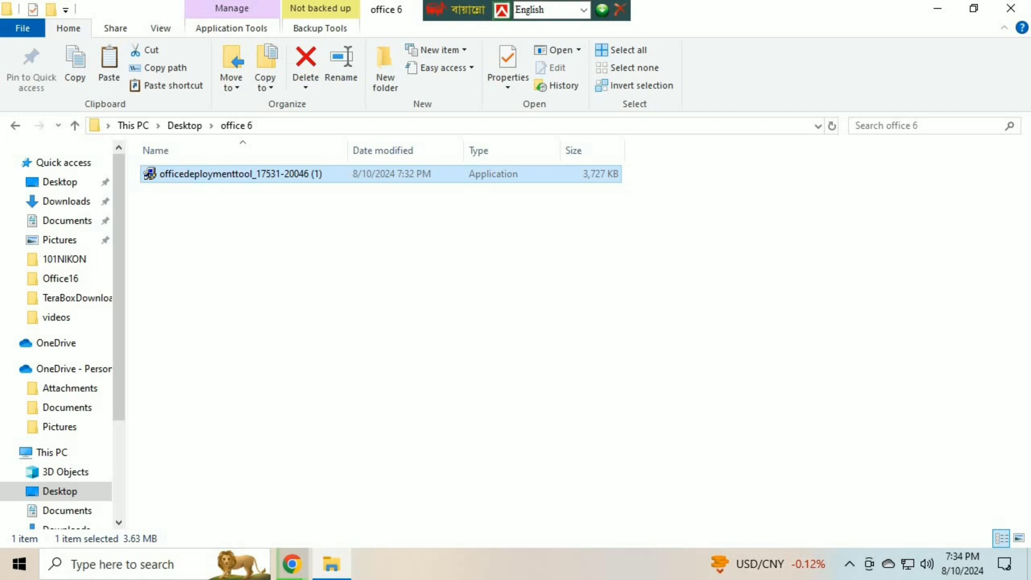
Run the tool, accept its license, and extract its files into office 6
double_click(238, 173)
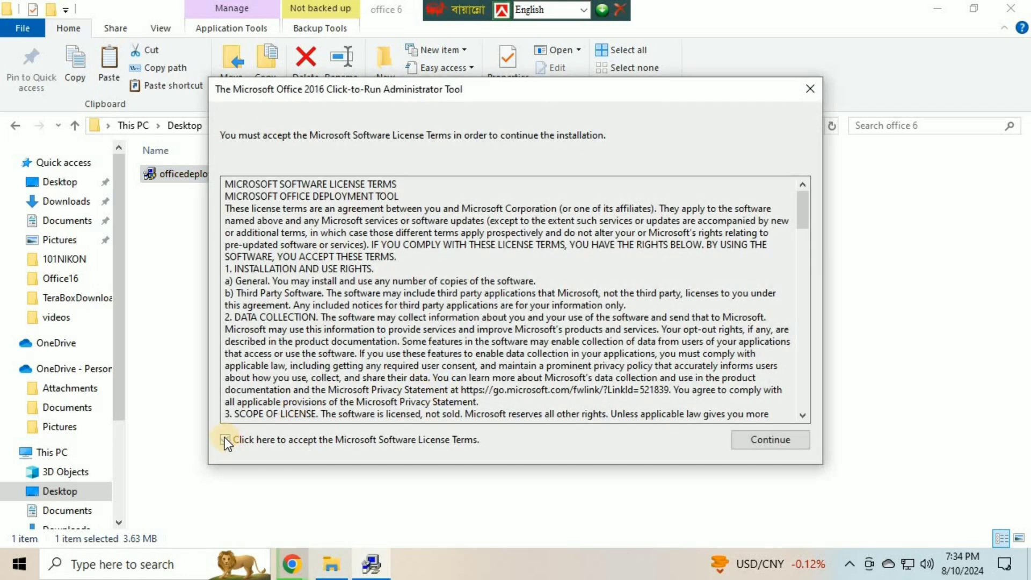
click(226, 439)
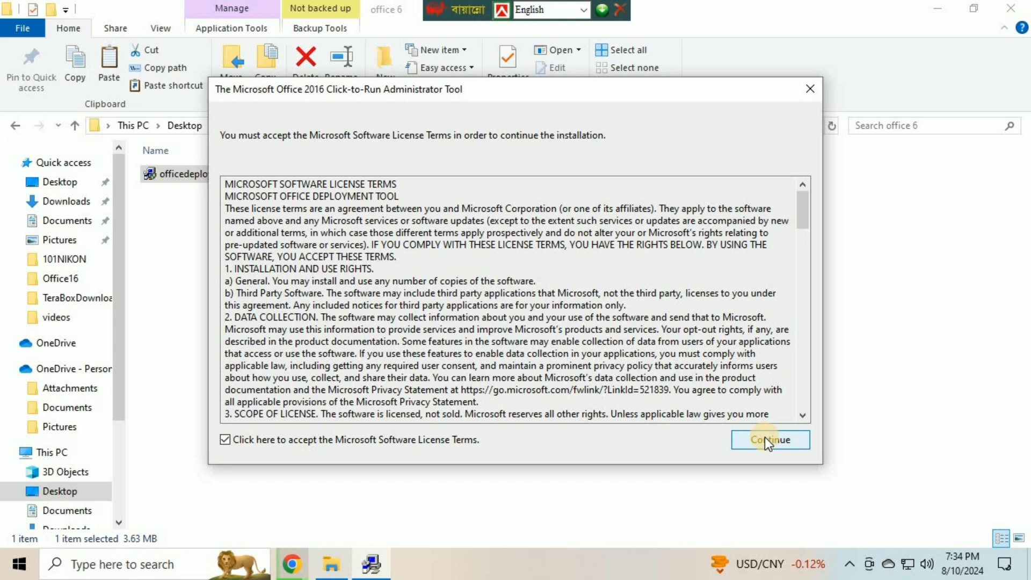
click(769, 439)
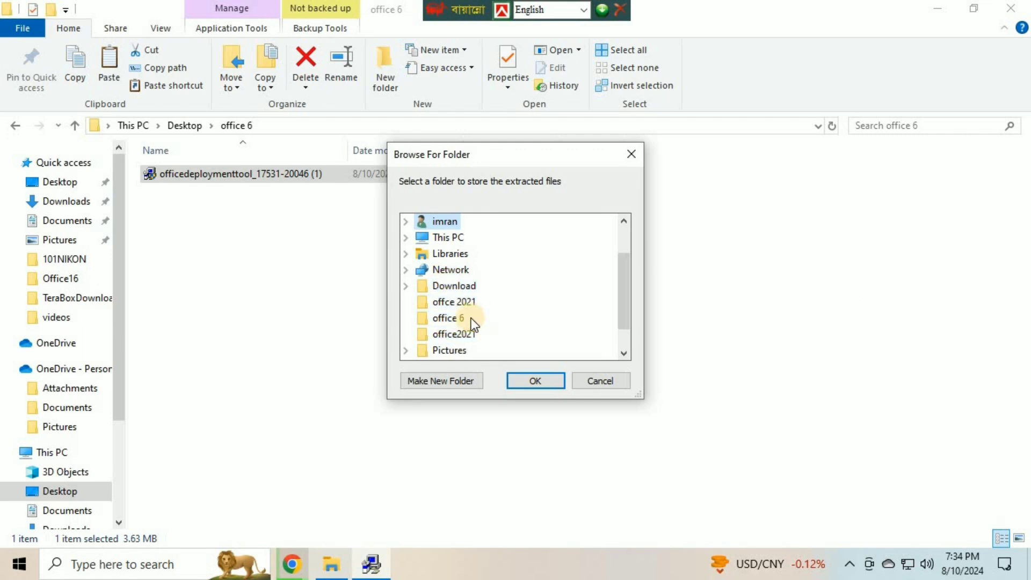
click(447, 318)
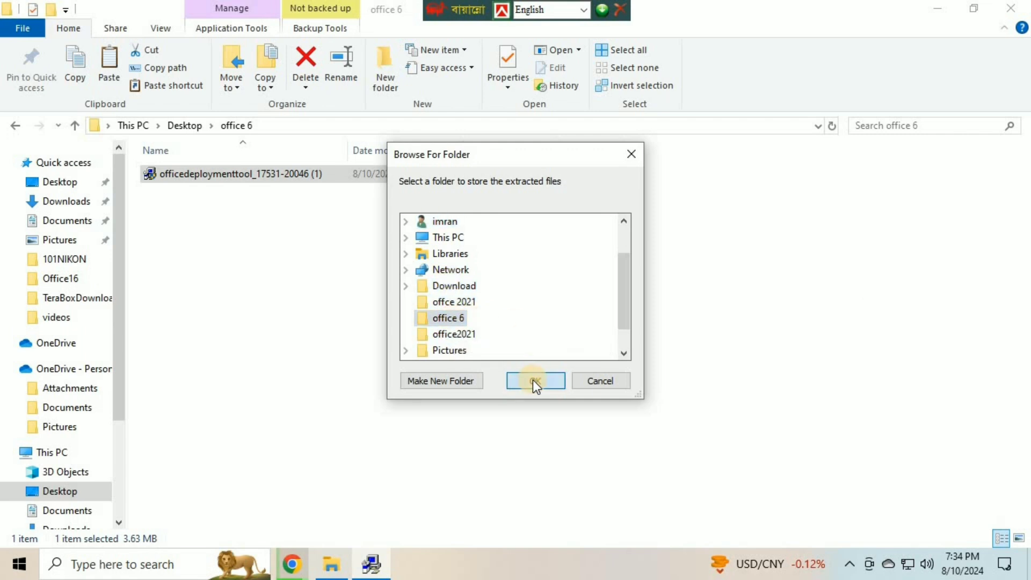
click(535, 380)
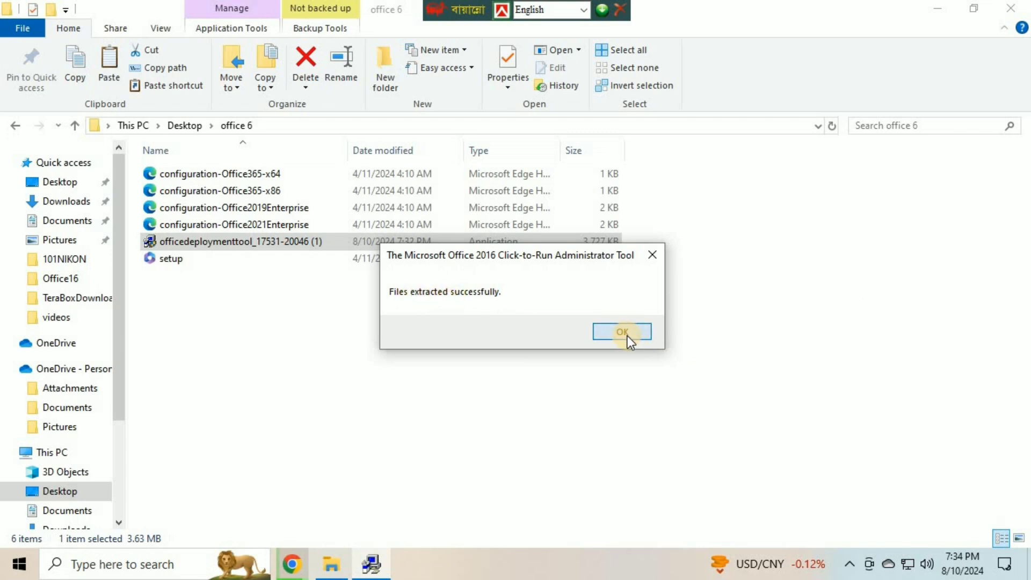
Install Office from PowerShell with '.\setup.exe /configure .\configuration-office2019Enterprise.xml'
click(622, 331)
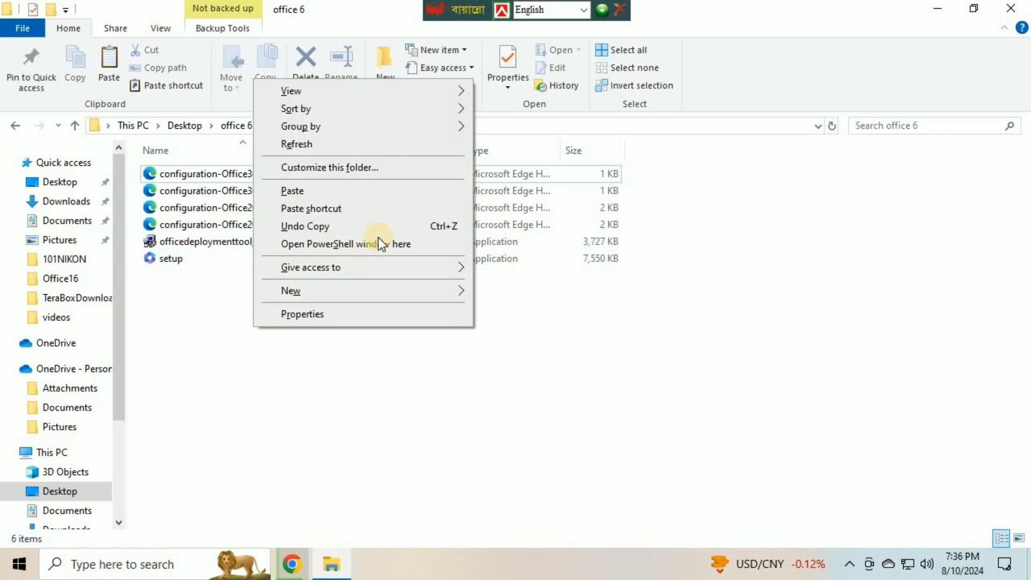
click(336, 244)
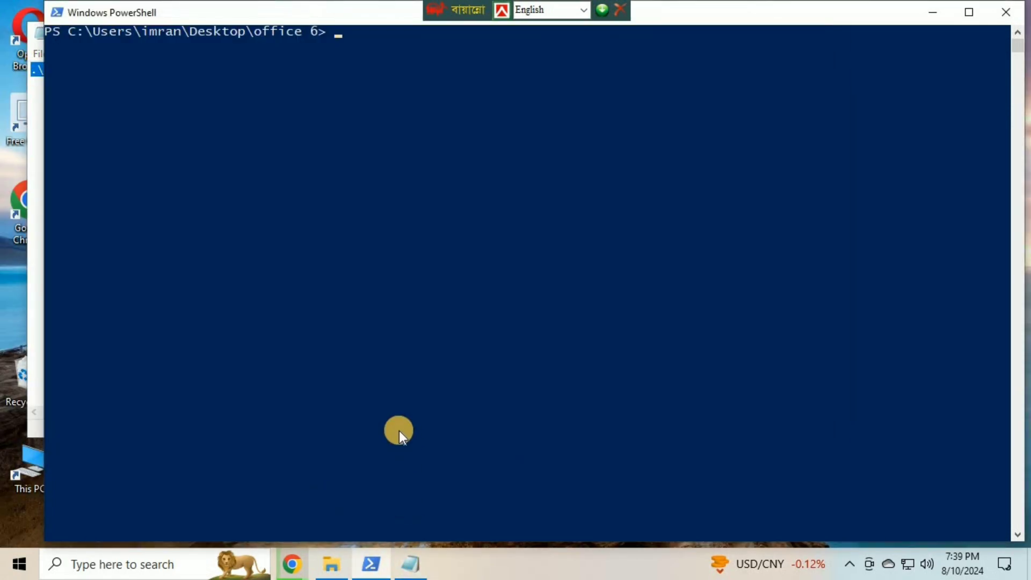
text(.\setup.exe /configure .\configuration-office2019Enterprise.xml)
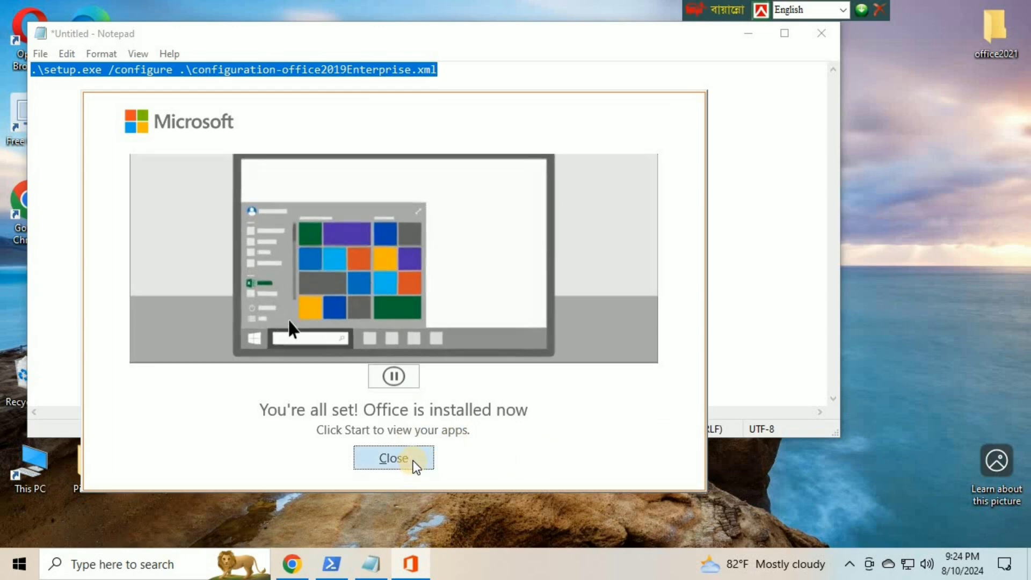
Dismiss the installation-complete message and discard the setup-command note without saving
click(392, 457)
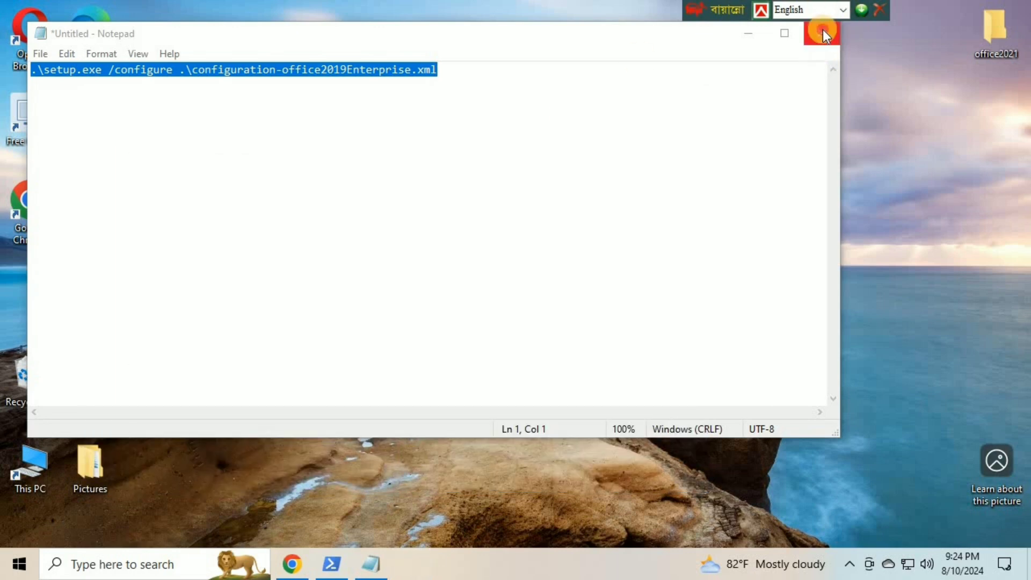
click(820, 33)
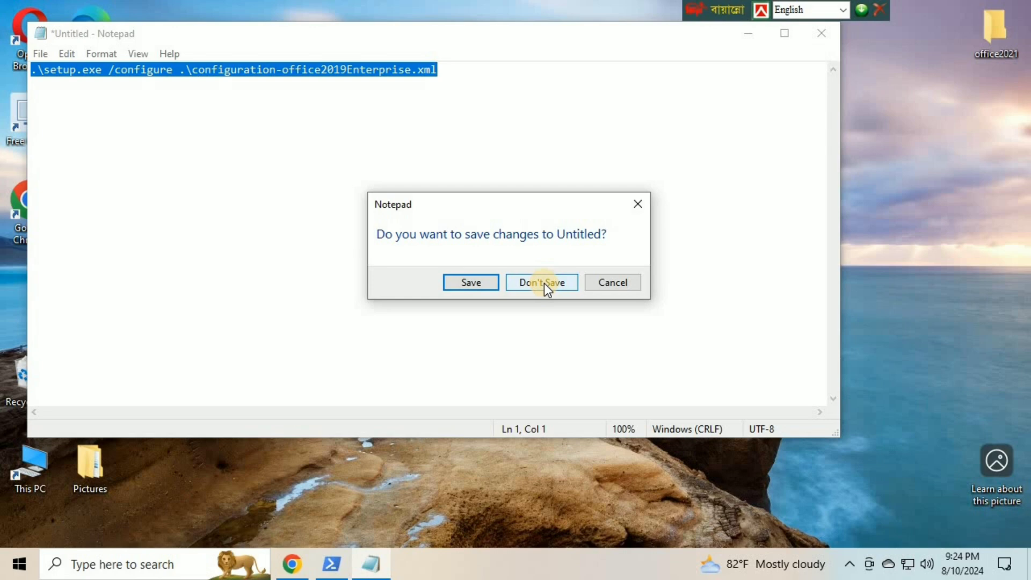
click(540, 282)
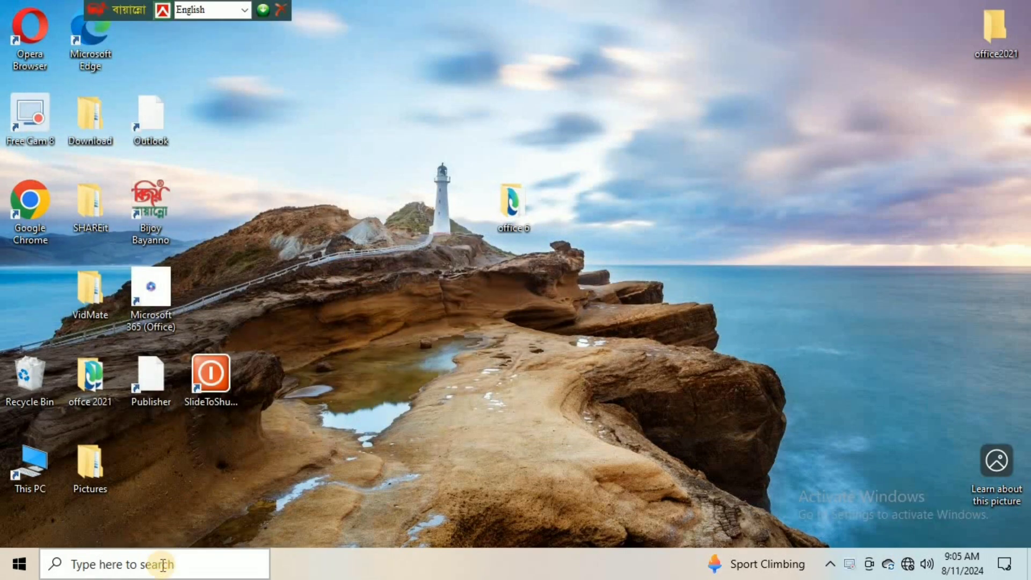
click(151, 563)
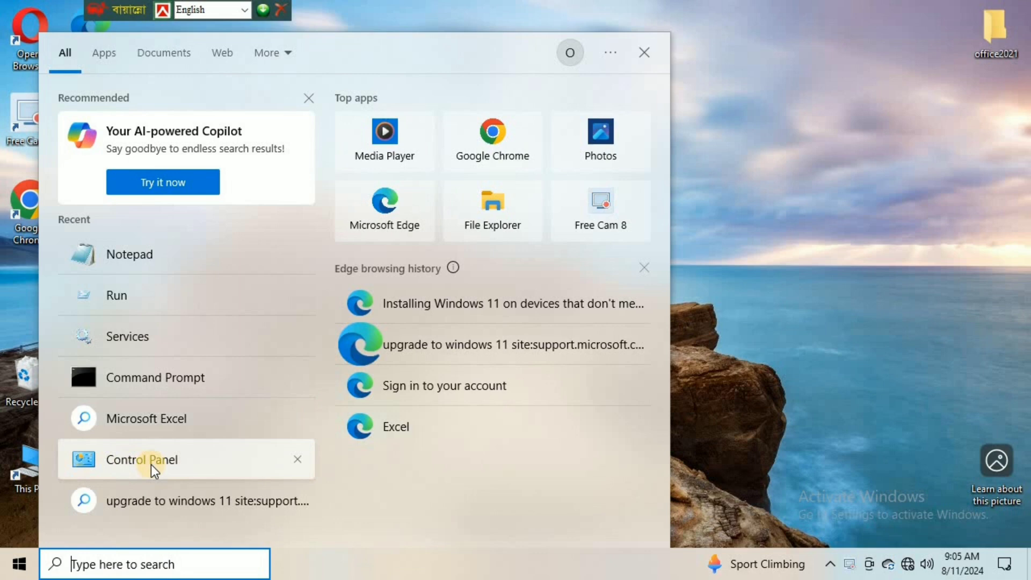
click(142, 459)
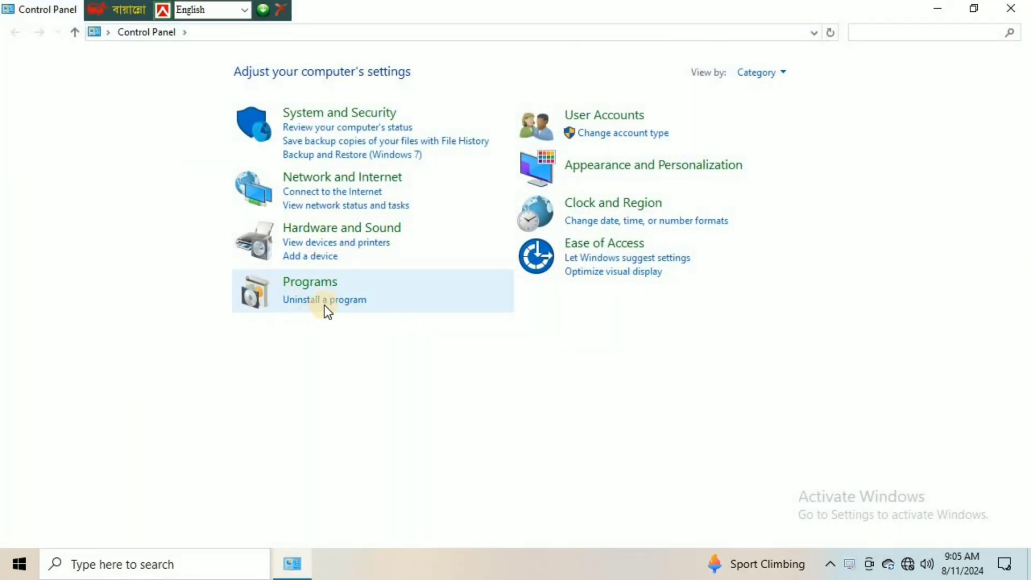
click(309, 290)
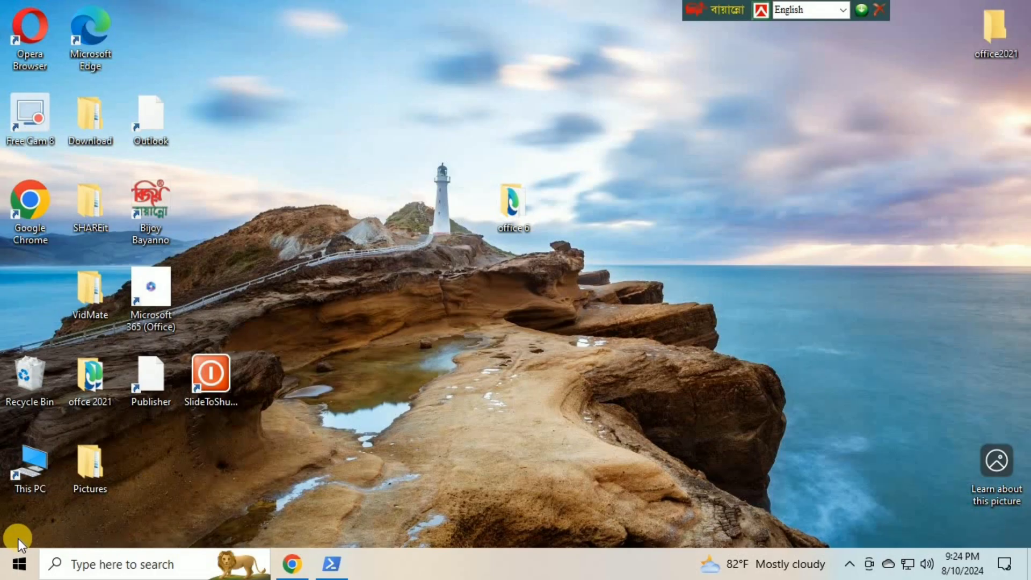
Launch Excel, accept the Office 2019 license, open a blank workbook, then launch Word
click(19, 565)
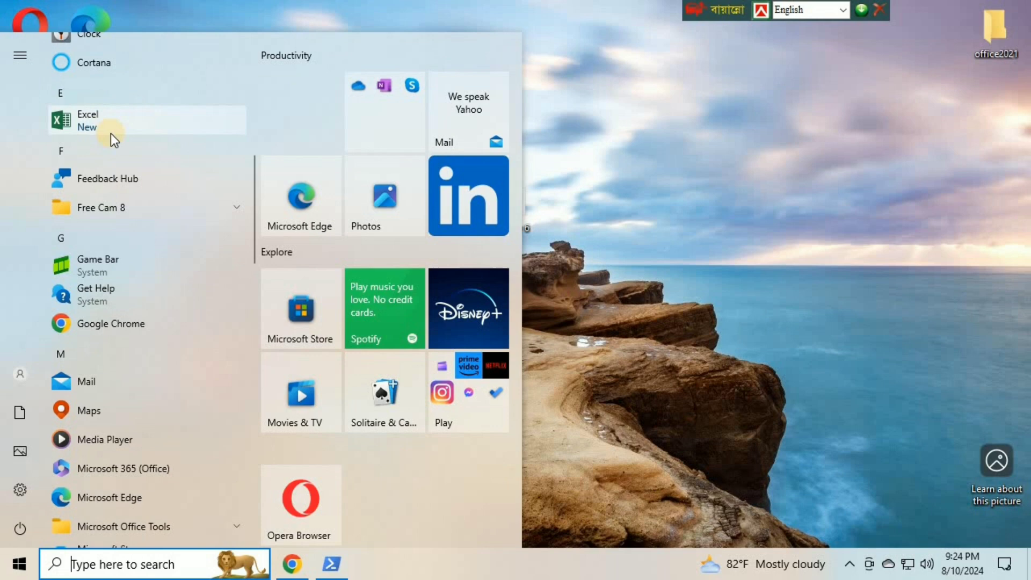
click(88, 114)
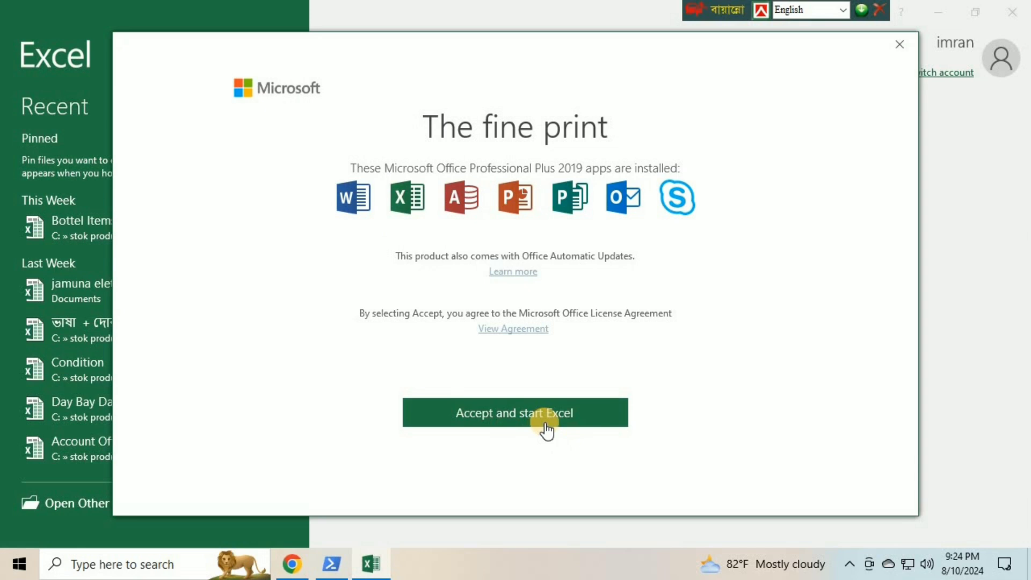
click(514, 413)
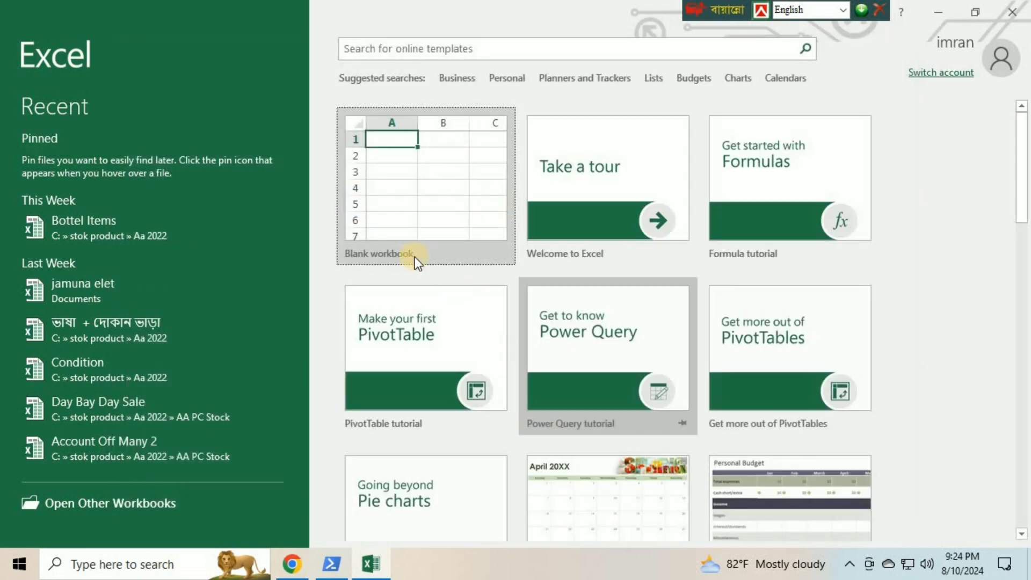
click(425, 252)
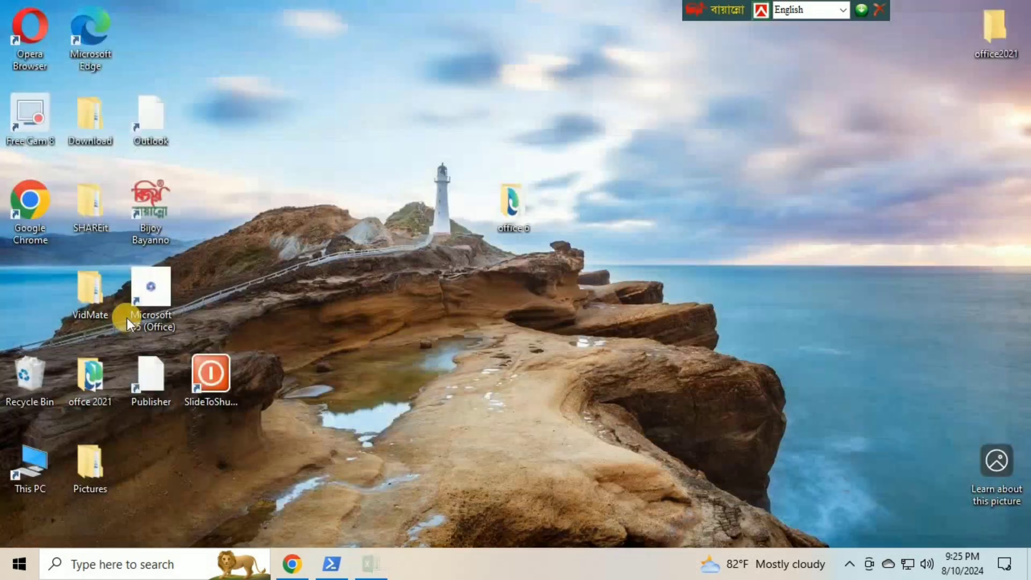
click(18, 563)
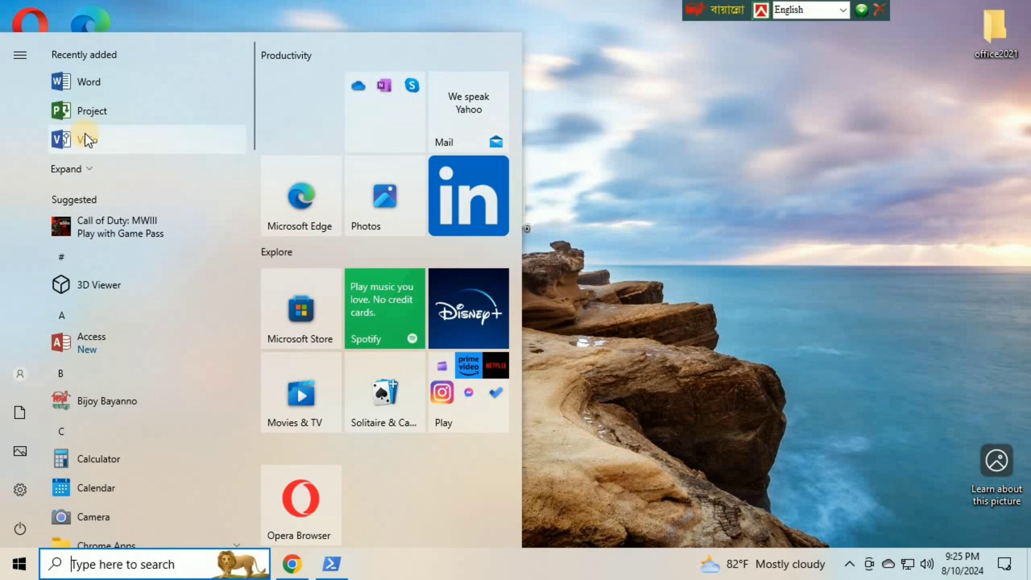
click(89, 81)
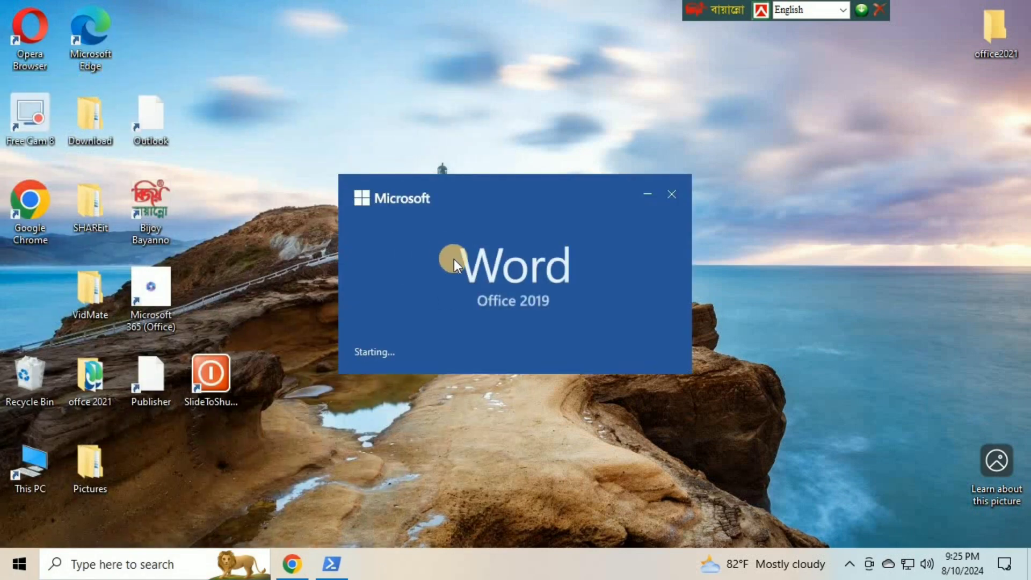